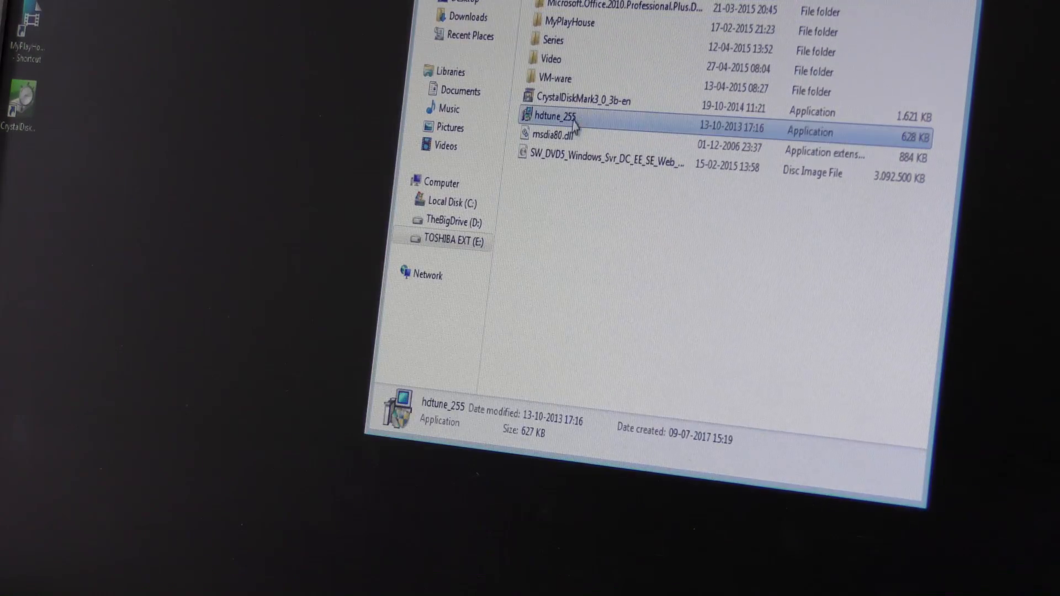
Install HD Tune 2.55 from hdtune_255, accepting the license and adding a desktop icon
double_click(547, 116)
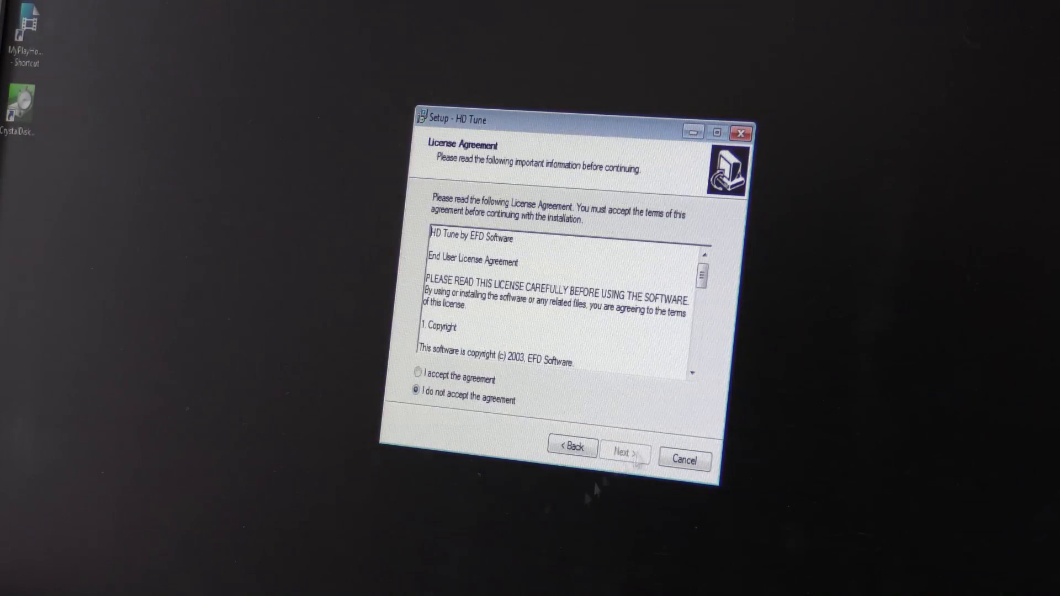
left_click(624, 453)
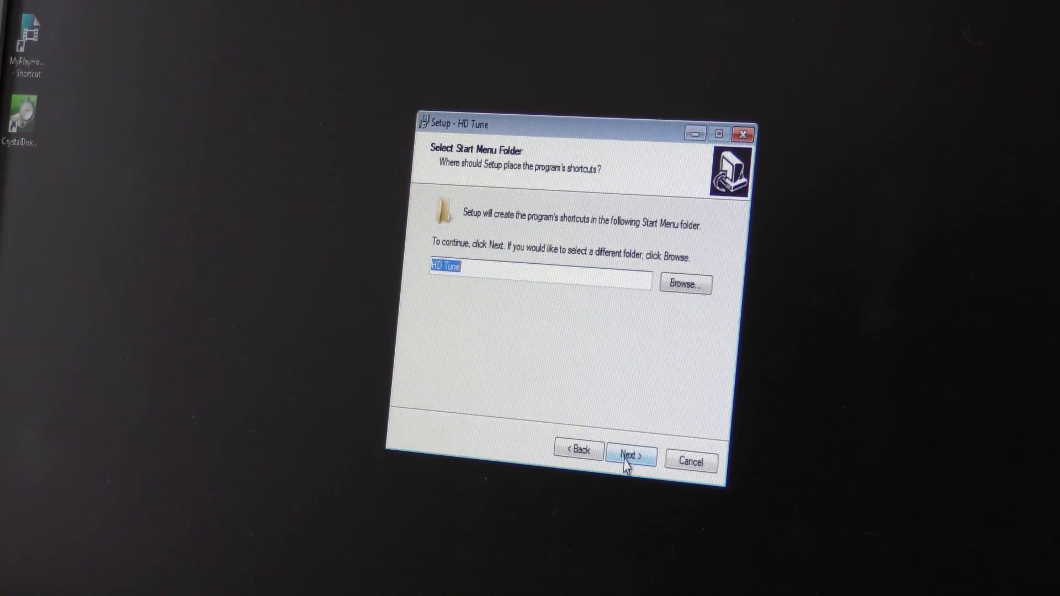
left_click(630, 453)
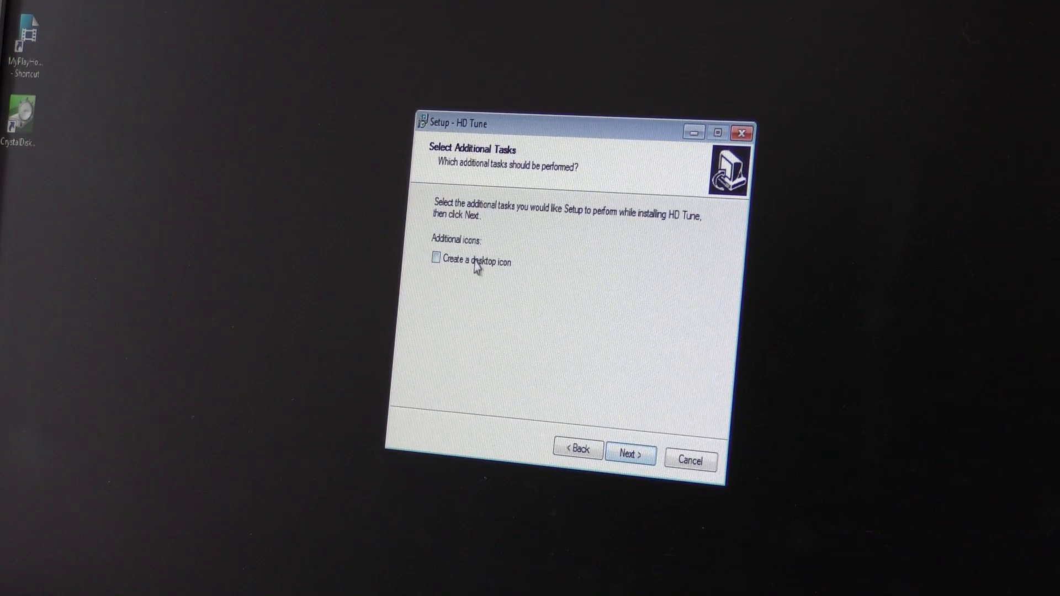
left_click(630, 454)
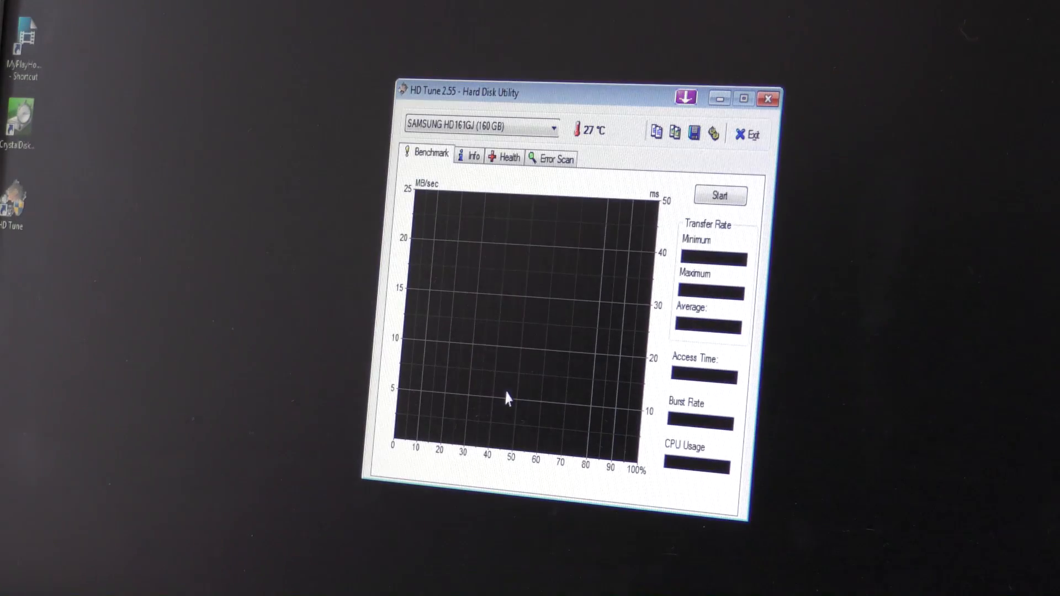
left_click(553, 129)
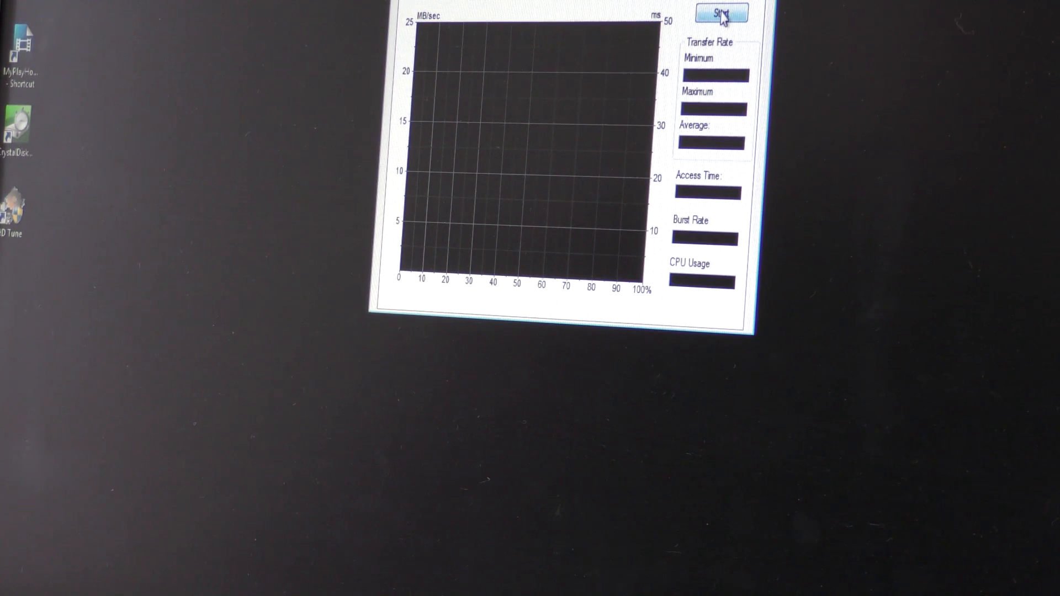
Run the transfer-rate benchmark on the Adaptec Array (395.9 MB/sec average, 6.5 ms access)
left_click(720, 12)
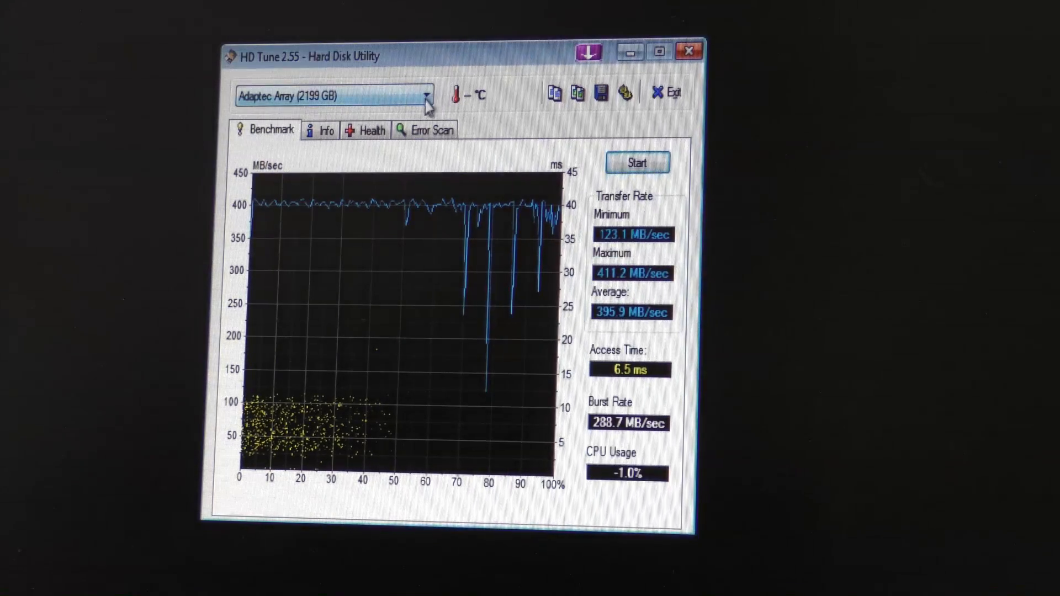
Select the SAMSUNG HD161GJ 160 GB drive and start its benchmark
left_click(426, 94)
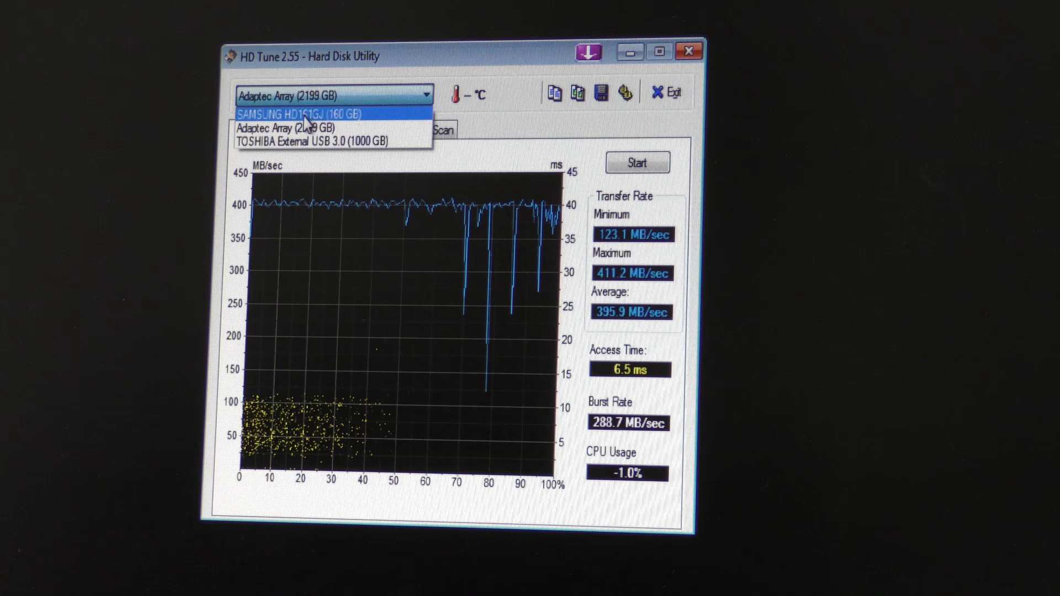
left_click(299, 114)
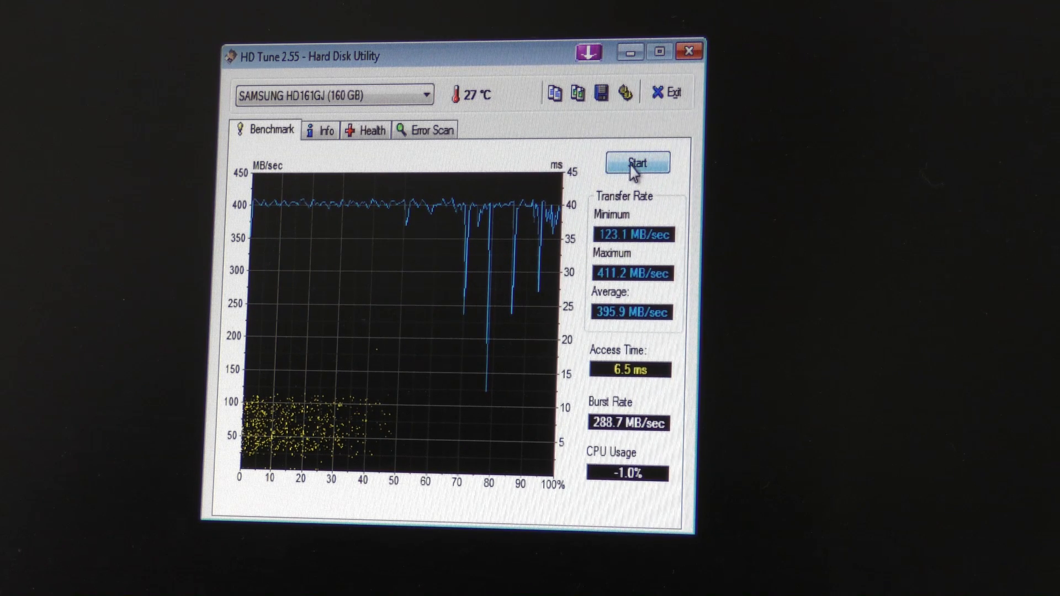
left_click(636, 163)
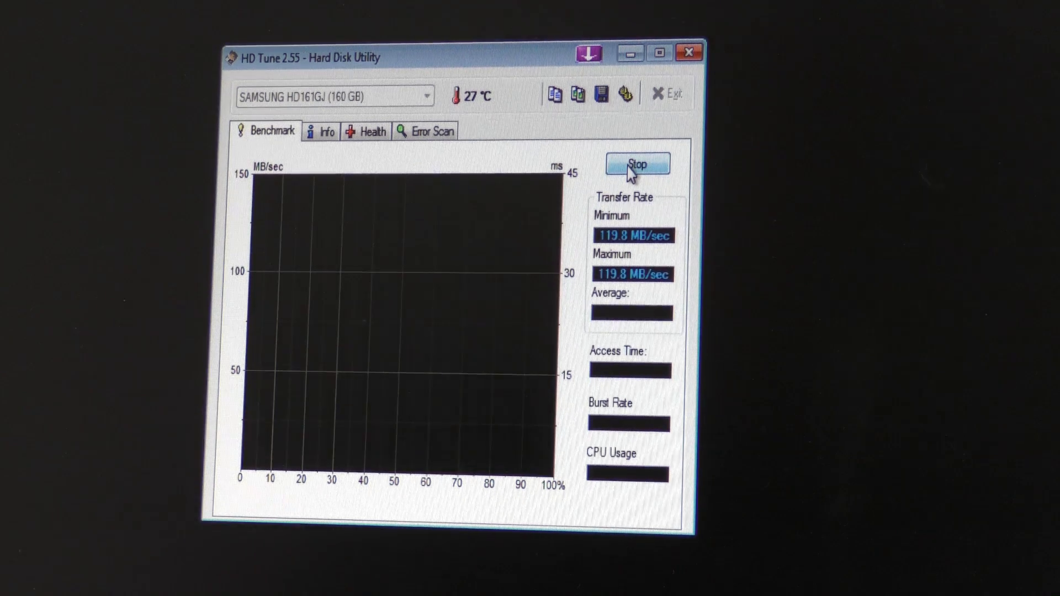